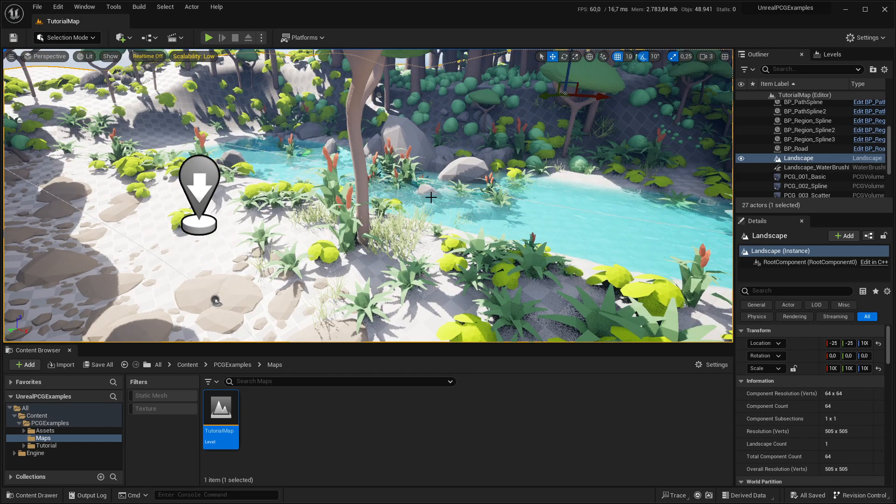
mouse_move(450, 190)
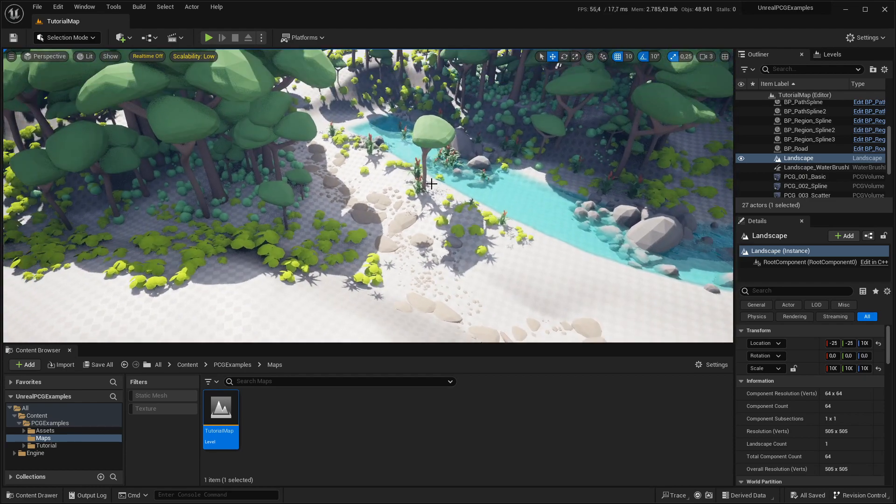
Step: Select the BP_Forest actor in the viewport to show its Details and spline
left_click(797, 148)
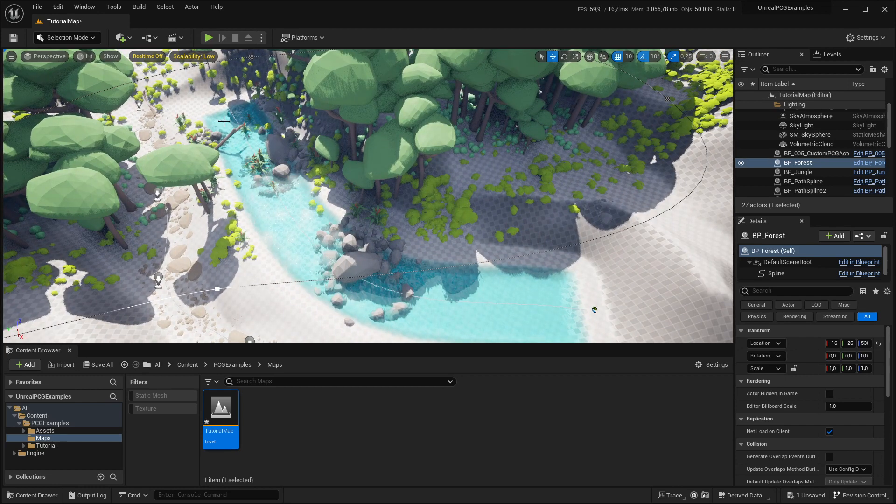
mouse_move(259, 153)
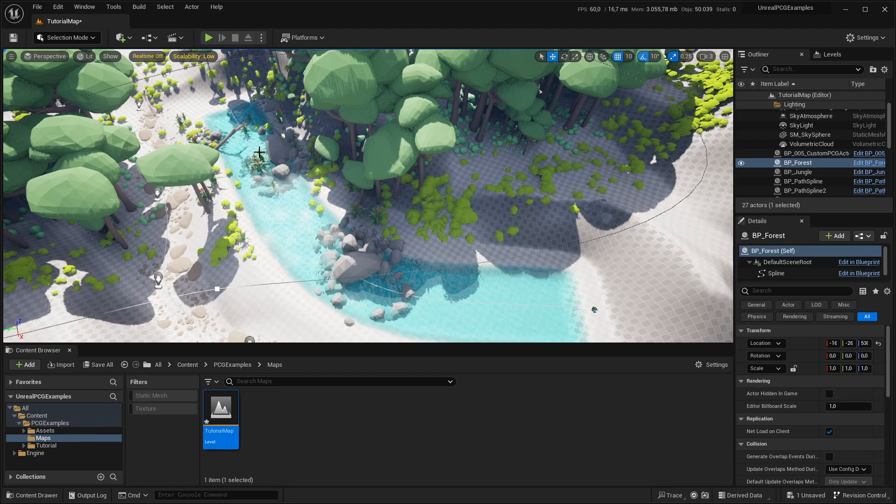
Step: Browse PCGExamples, its Assets meshes and Maps, ending on the Tutorial folder's nine subfolders
left_click(50, 423)
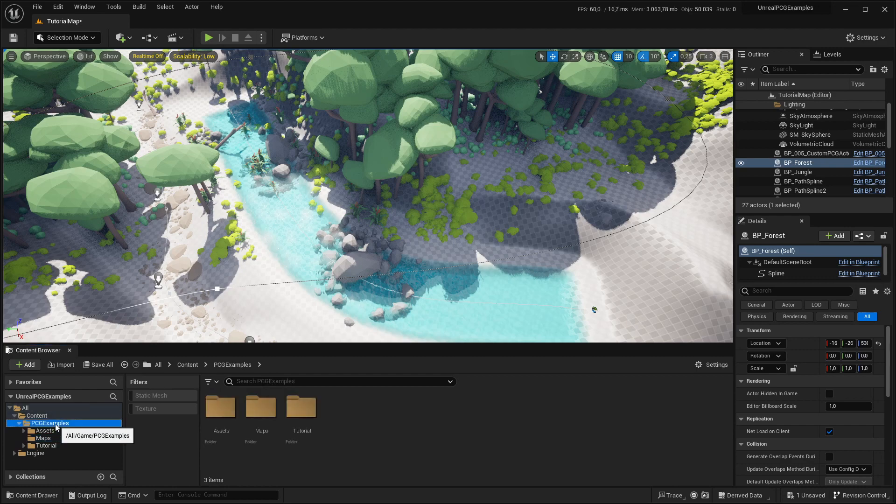
mouse_move(222, 407)
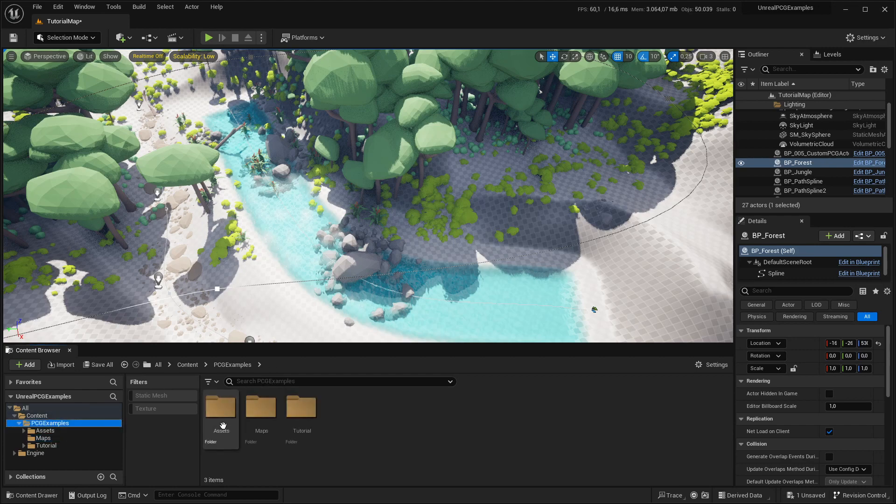
double_click(221, 406)
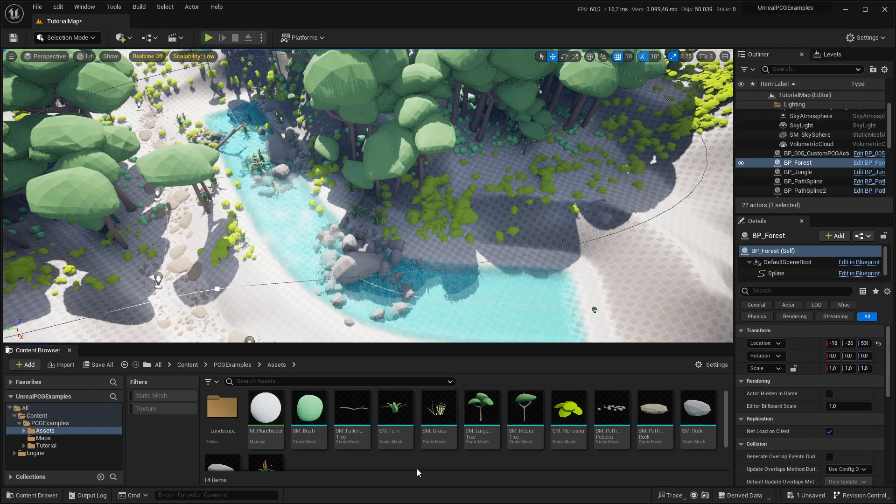
mouse_move(567, 408)
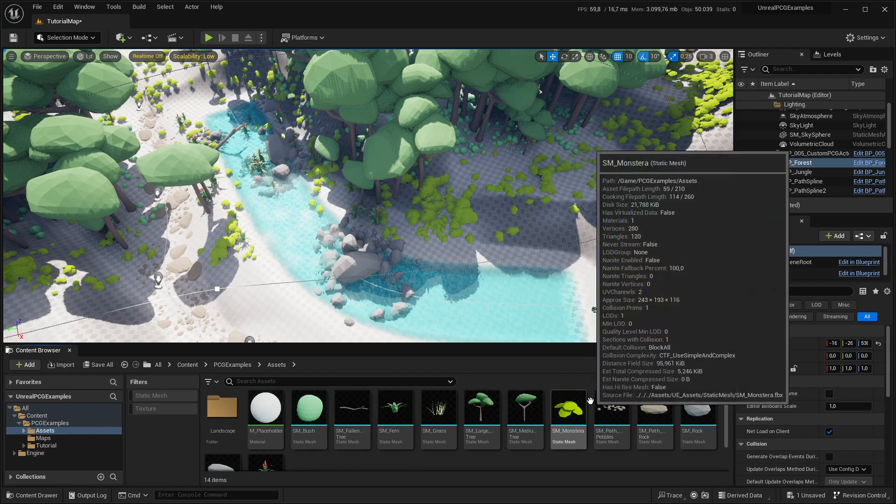
left_click(44, 438)
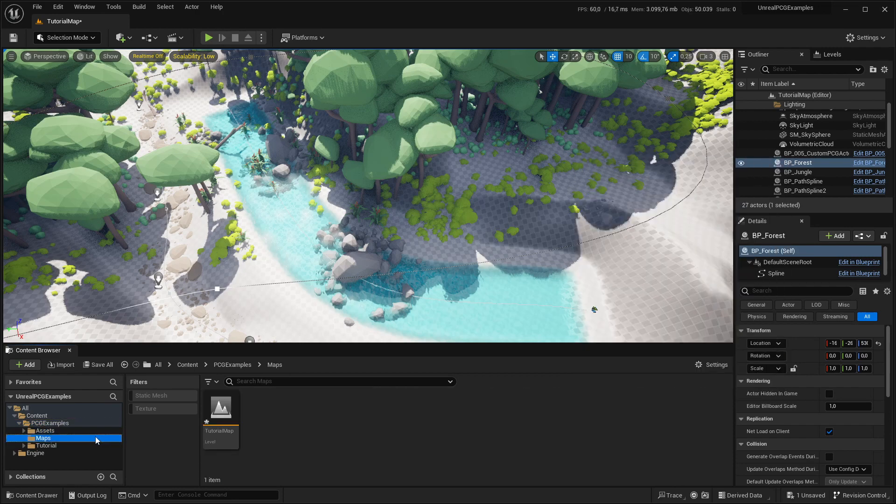
left_click(46, 446)
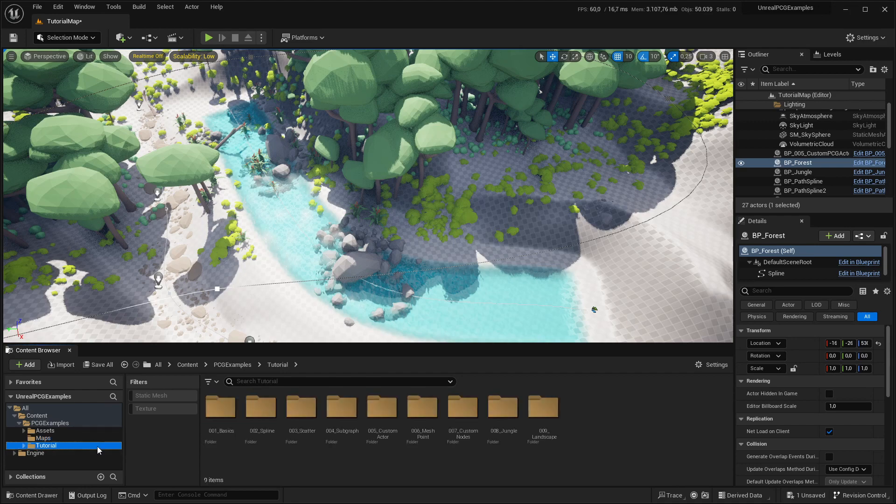